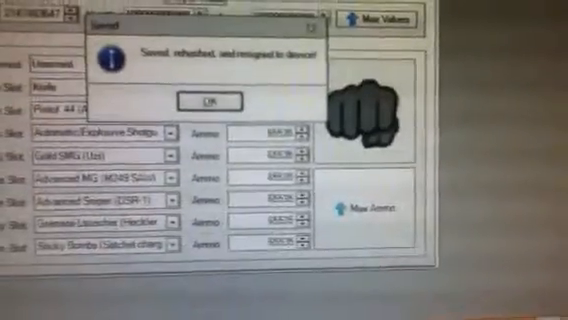
Dismiss the 'Saved, rehashed, and resigned to device!' message to return to the player stats.
{"action": "left_click", "coordinate": [208, 100]}
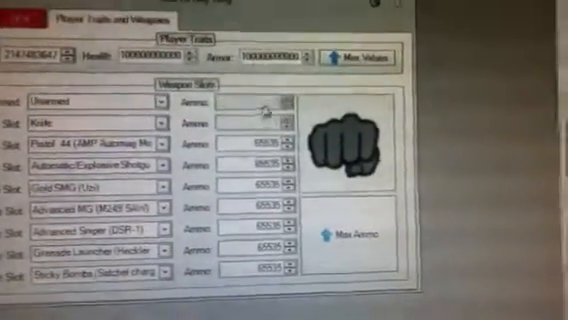